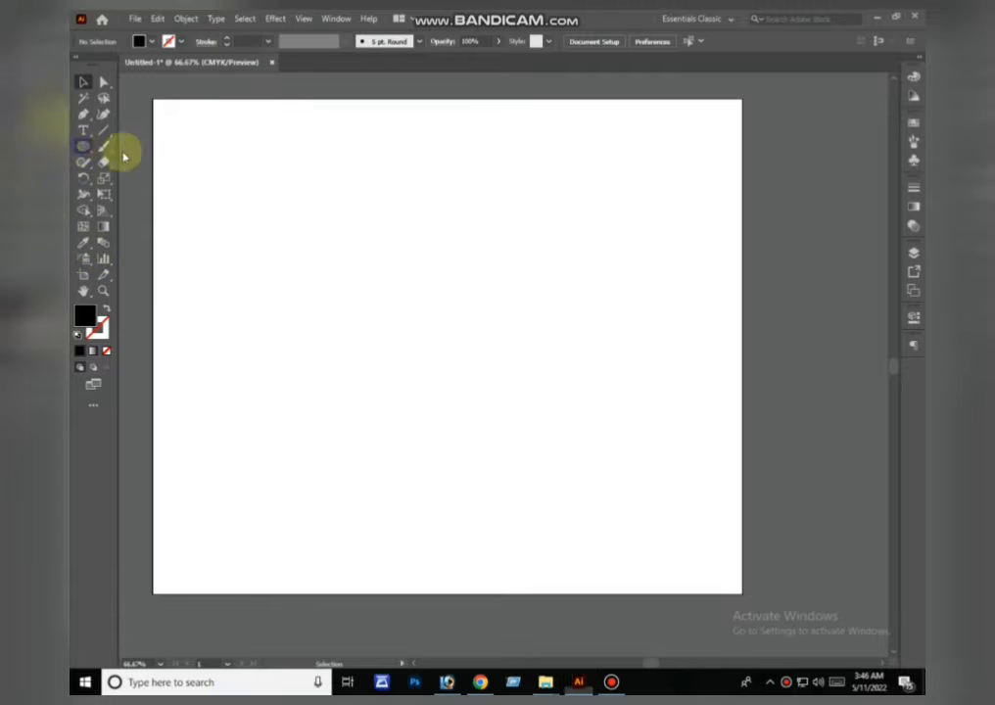
Step: Draw a large circle and swap fill and stroke so it shows only an outline
left_click_drag(431, 251, 552, 490)
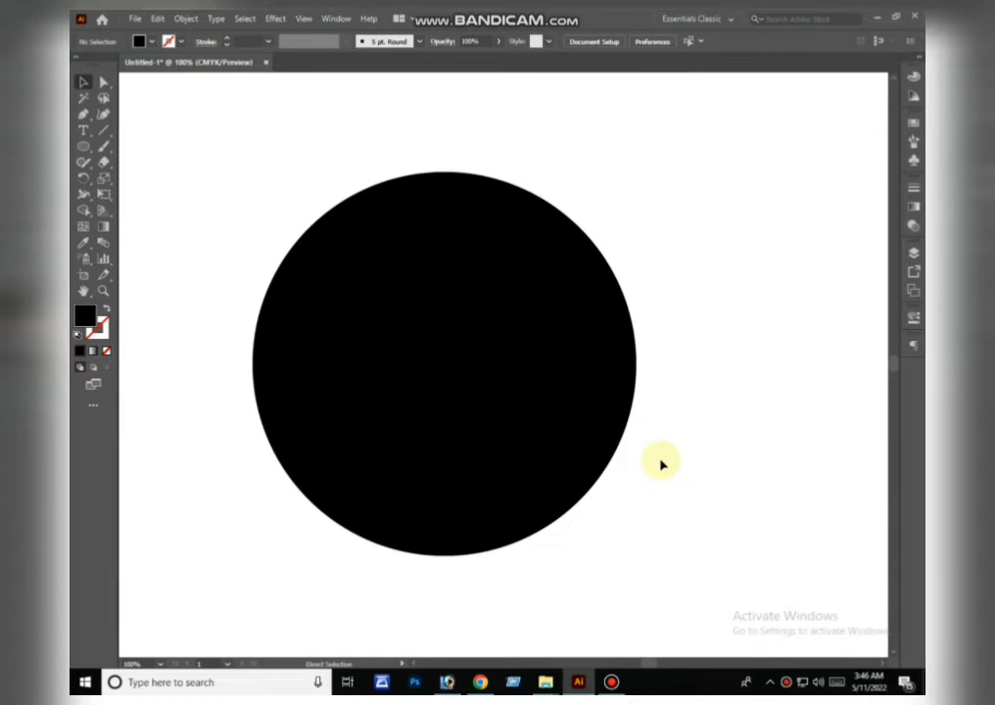
left_click(445, 330)
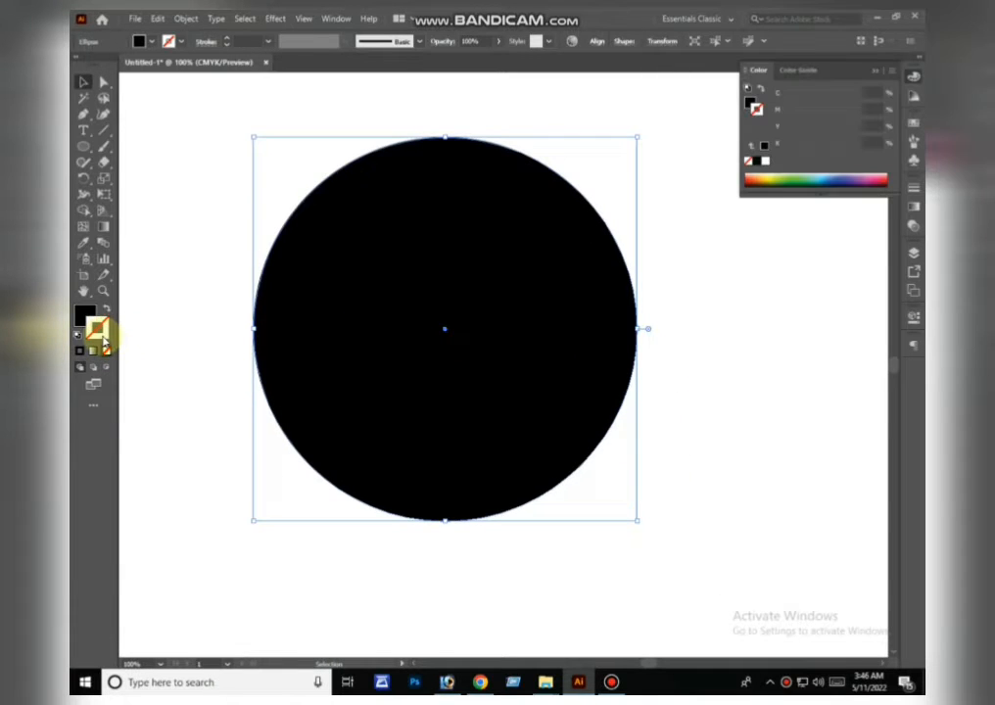
left_click(80, 321)
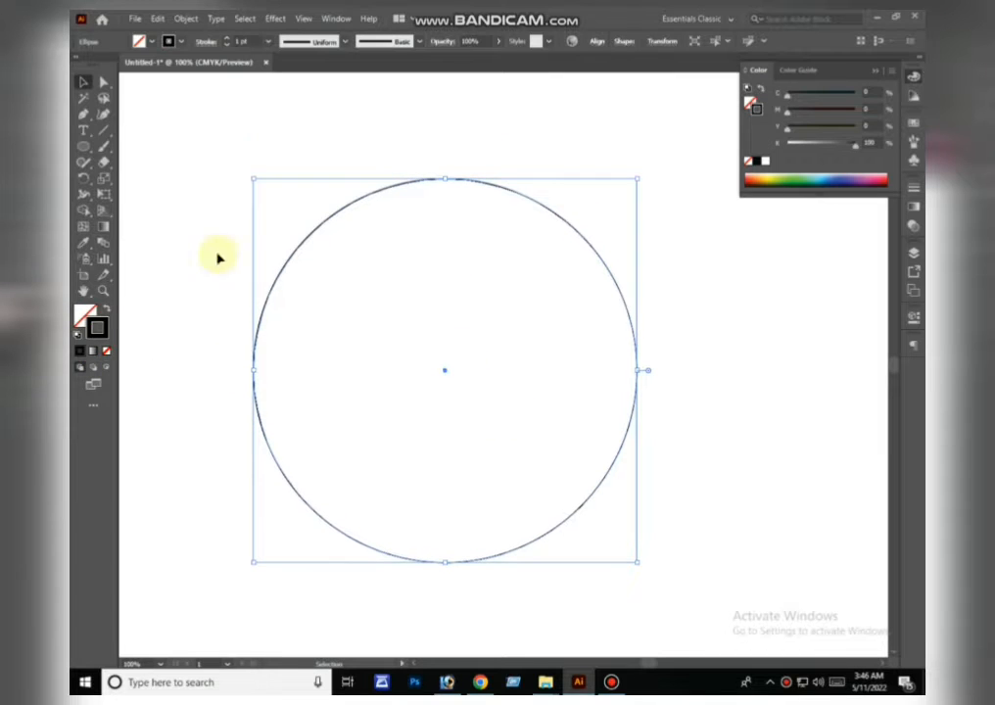
Step: Place 'MY NAME IS KHAN' as type on the circle's path starting at the top
left_click(444, 180)
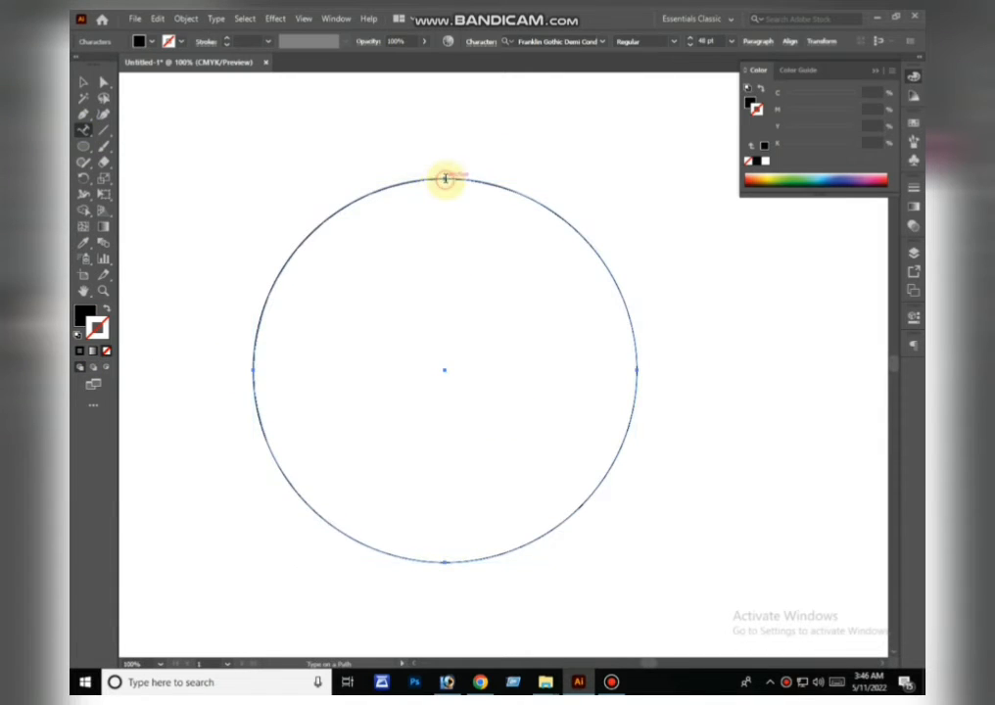
left_click(443, 180)
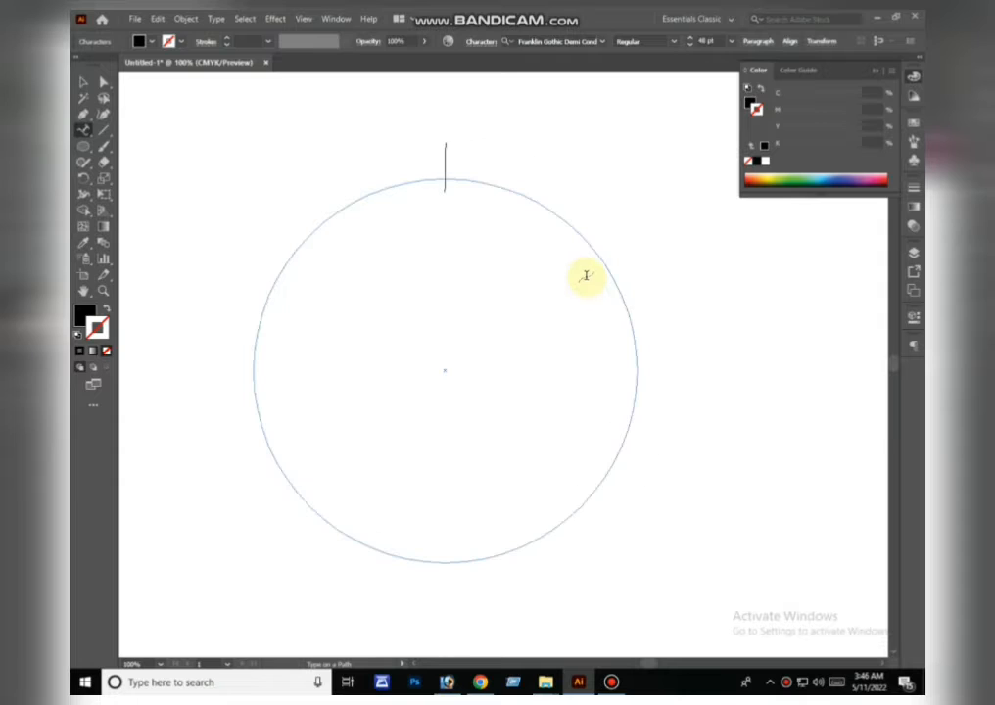
type("MY NAM")
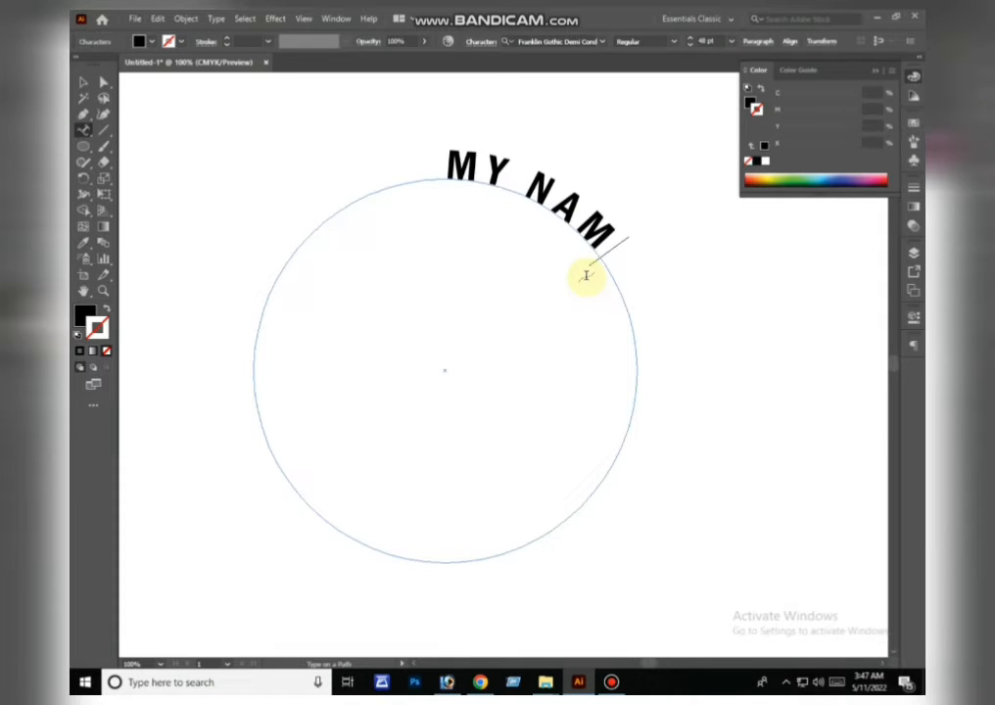
type("E IS KHANM")
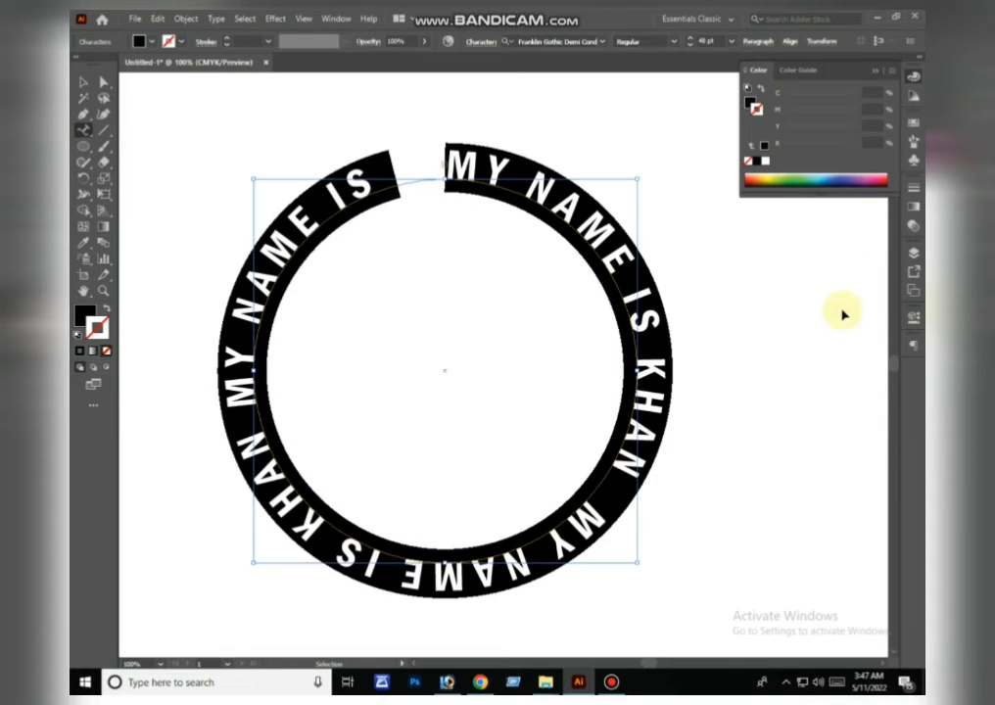
Step: Reduce the font size in the Character panel so the phrase wraps the ring
key("ctrl+t")
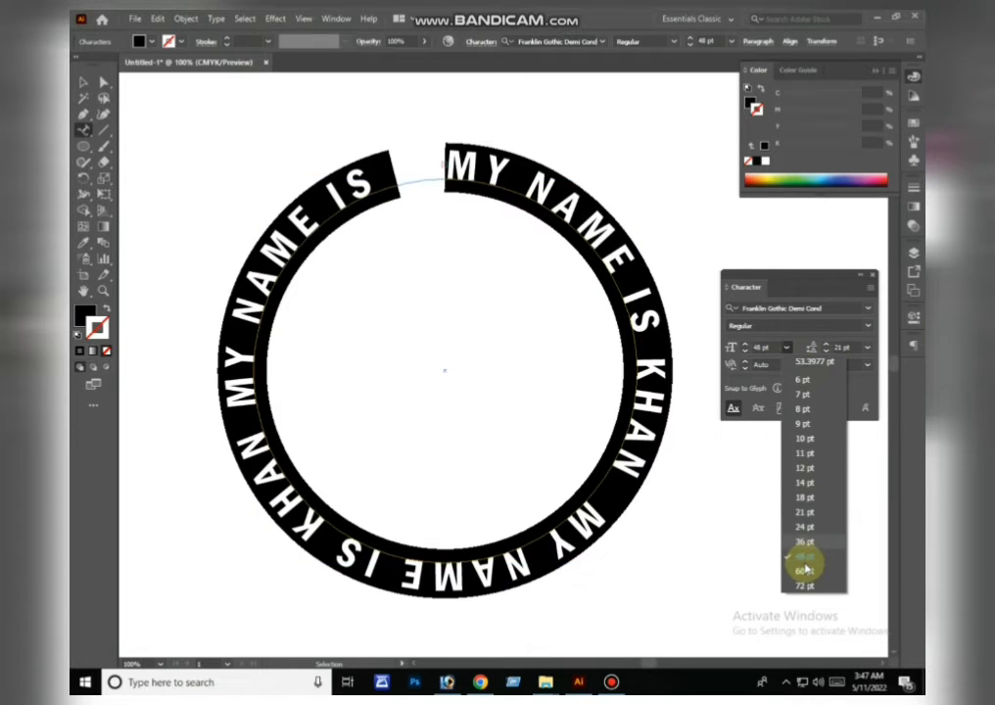
left_click(806, 541)
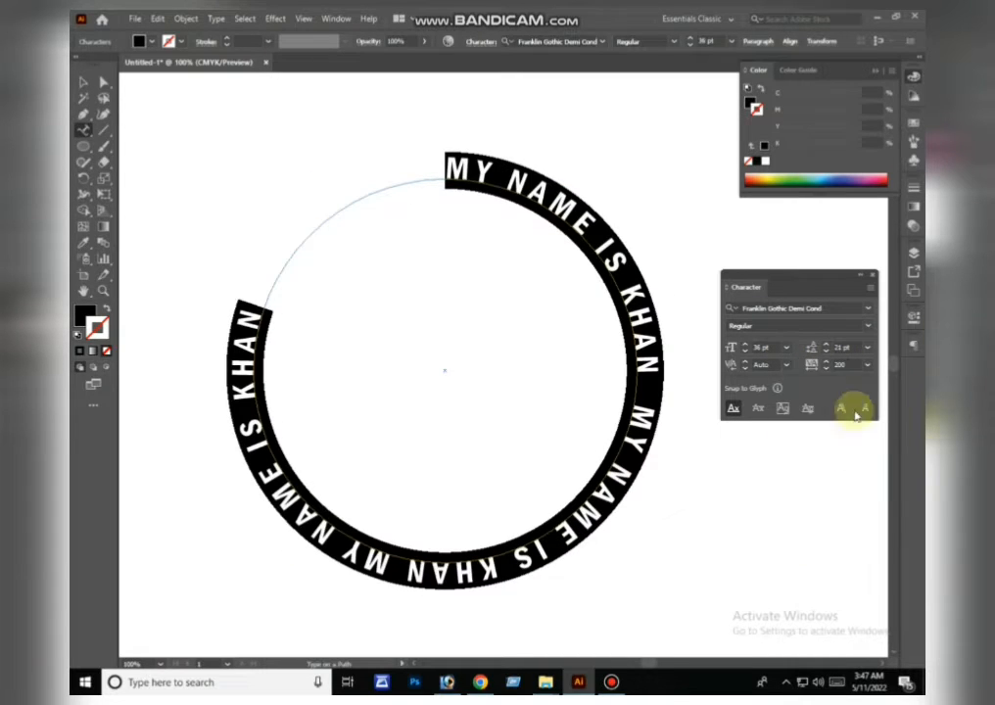
left_click(866, 364)
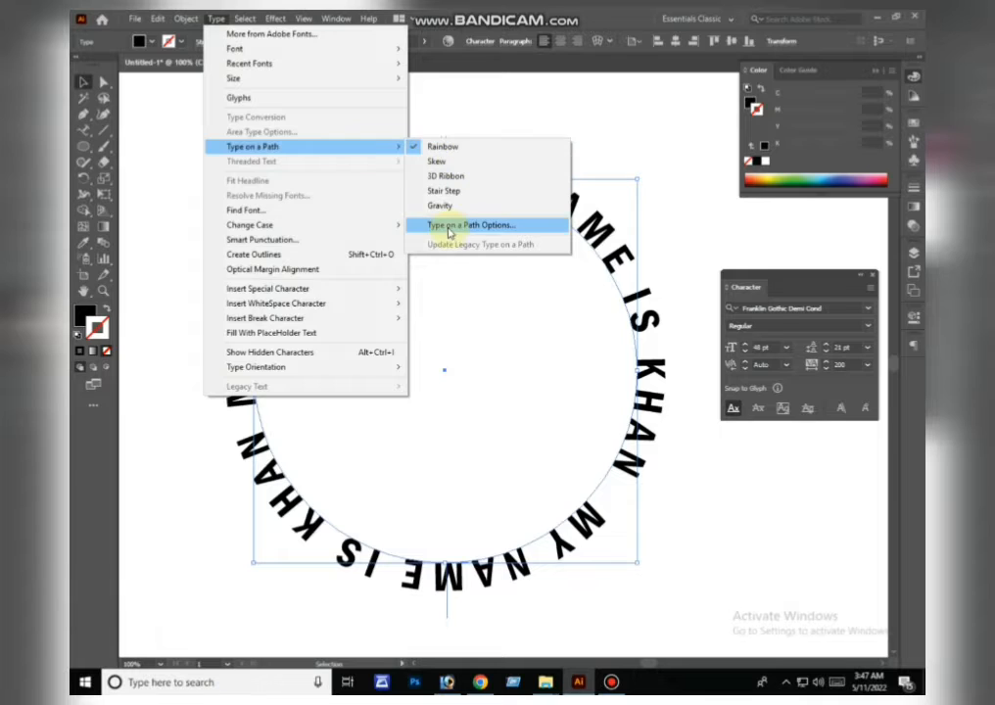
Step: Set Type on a Path Options to align the text to the centre of the path
left_click(470, 223)
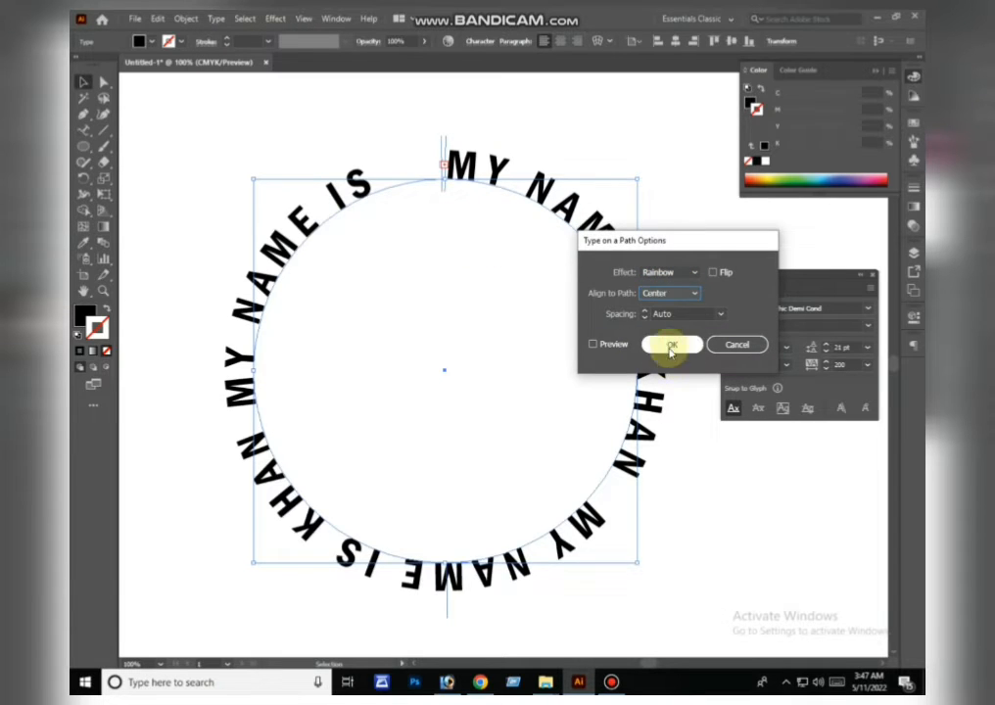
left_click(670, 344)
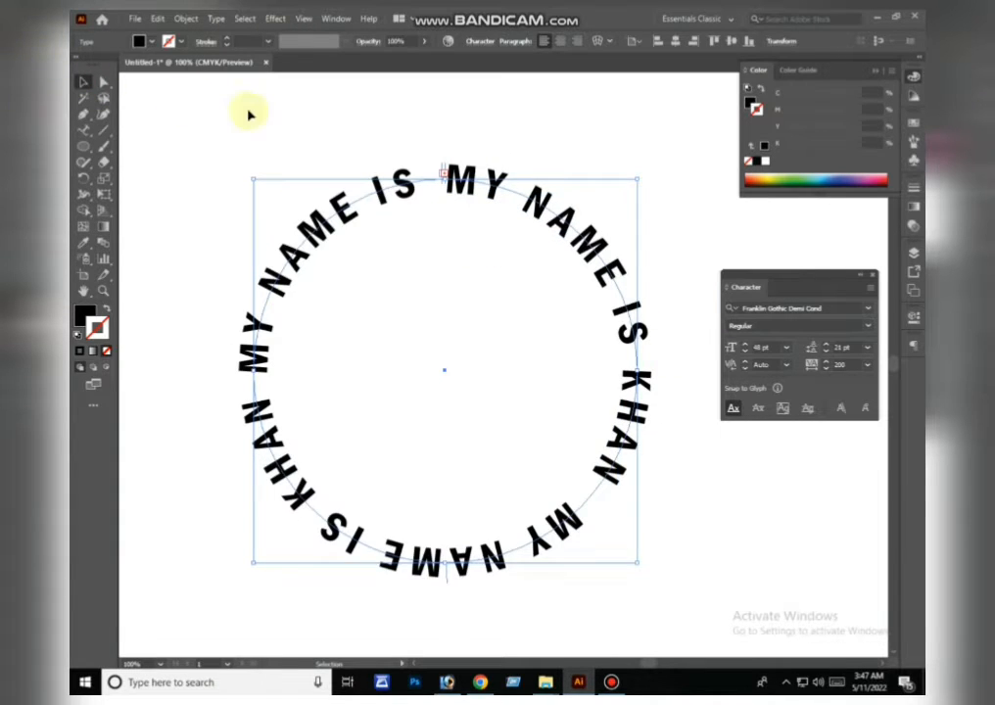
mouse_move(317, 159)
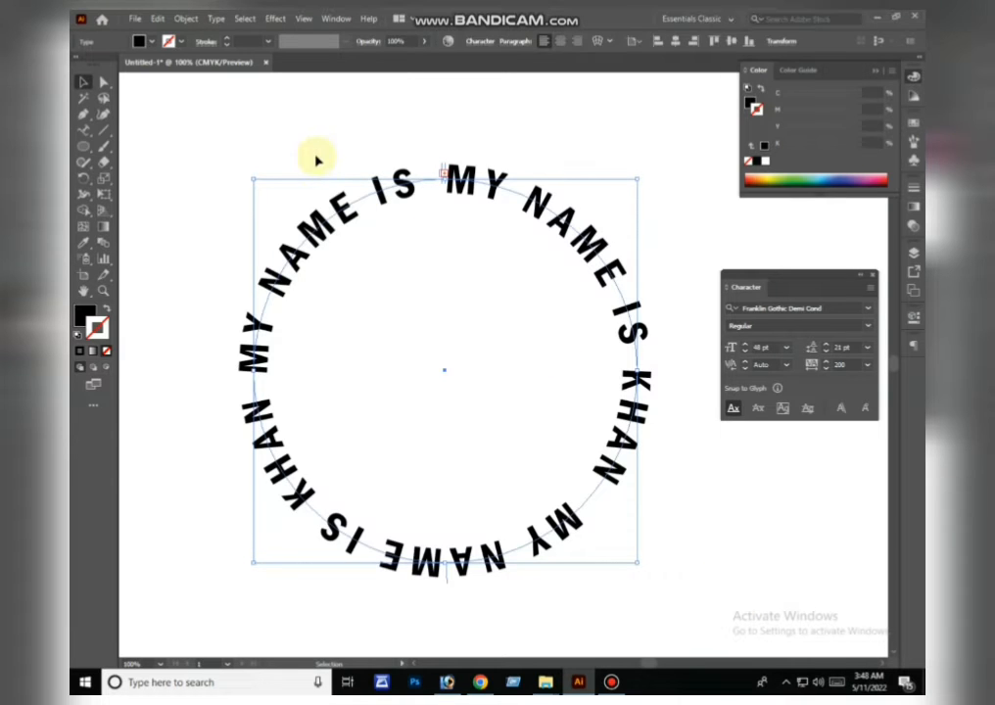
mouse_move(274, 17)
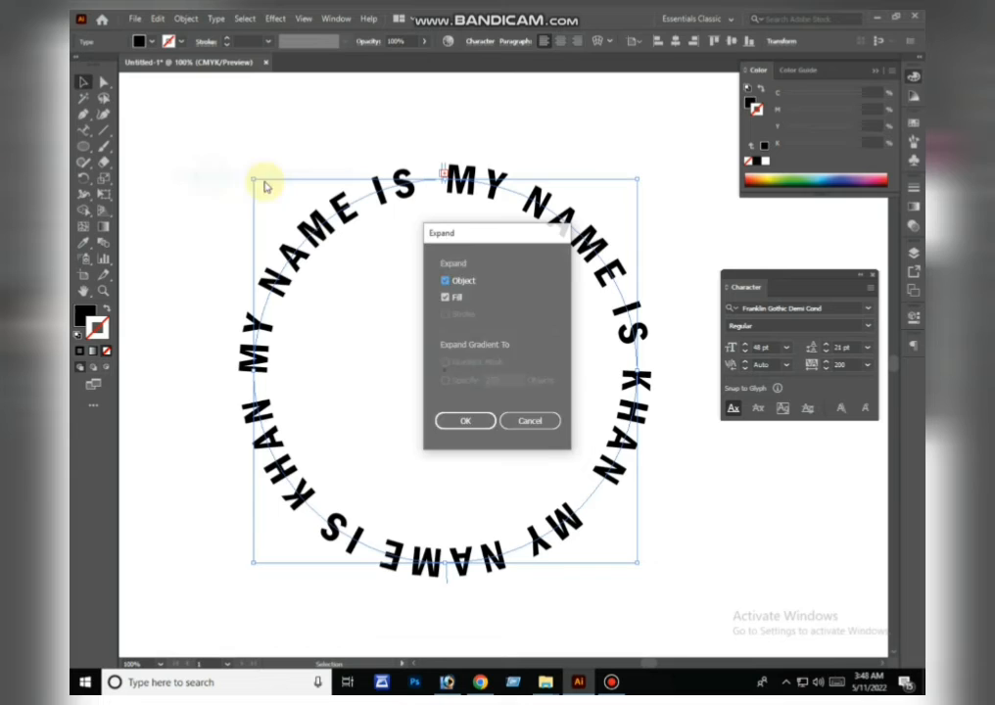
Step: Expand the text into shapes and give it a dark grey-to-black gradient fill
left_click(462, 419)
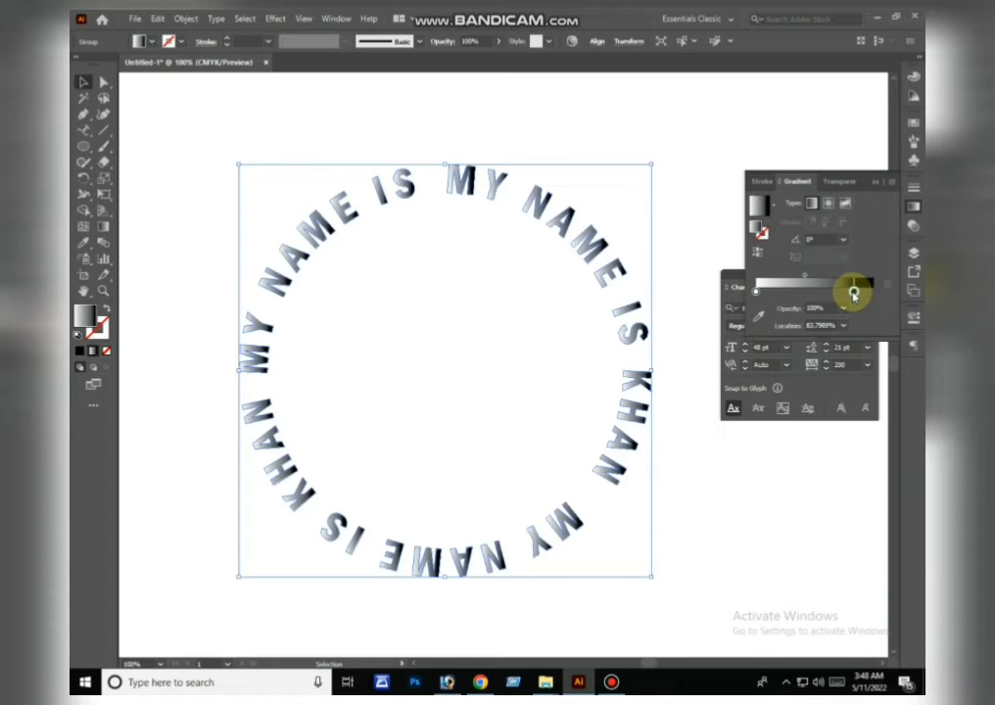
left_click_drag(854, 294, 841, 294)
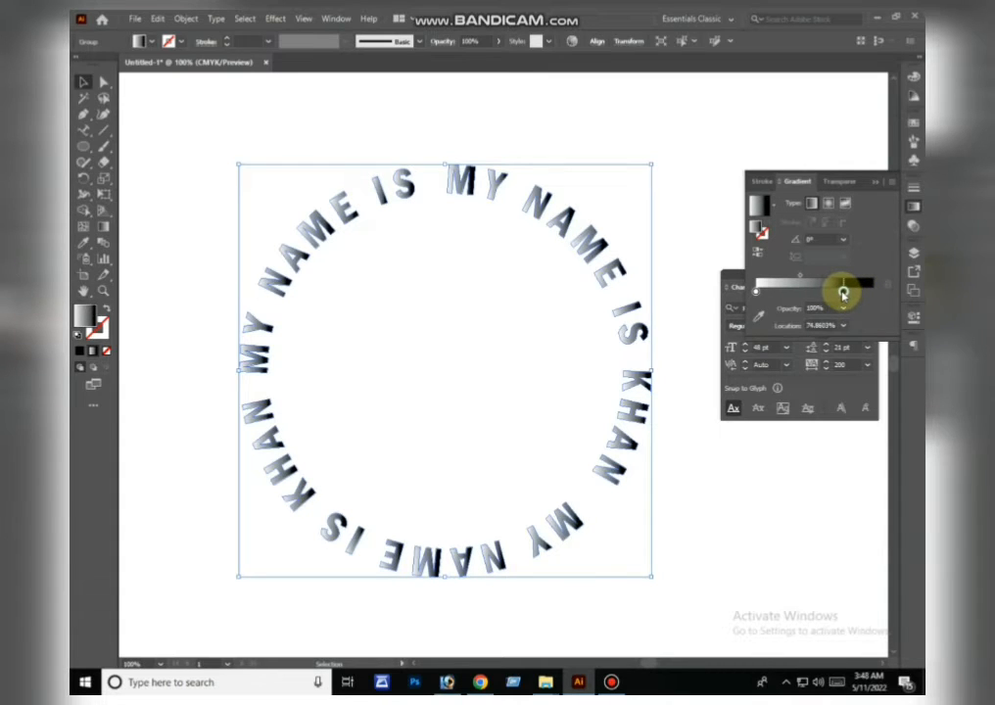
left_click_drag(845, 293, 834, 294)
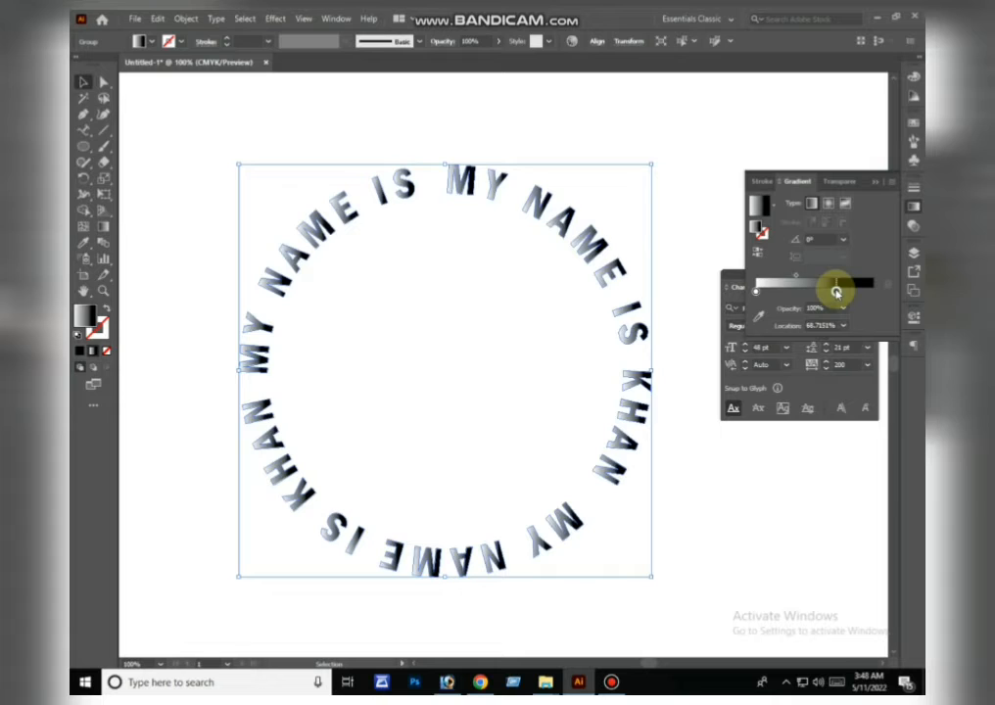
left_click_drag(834, 290, 768, 290)
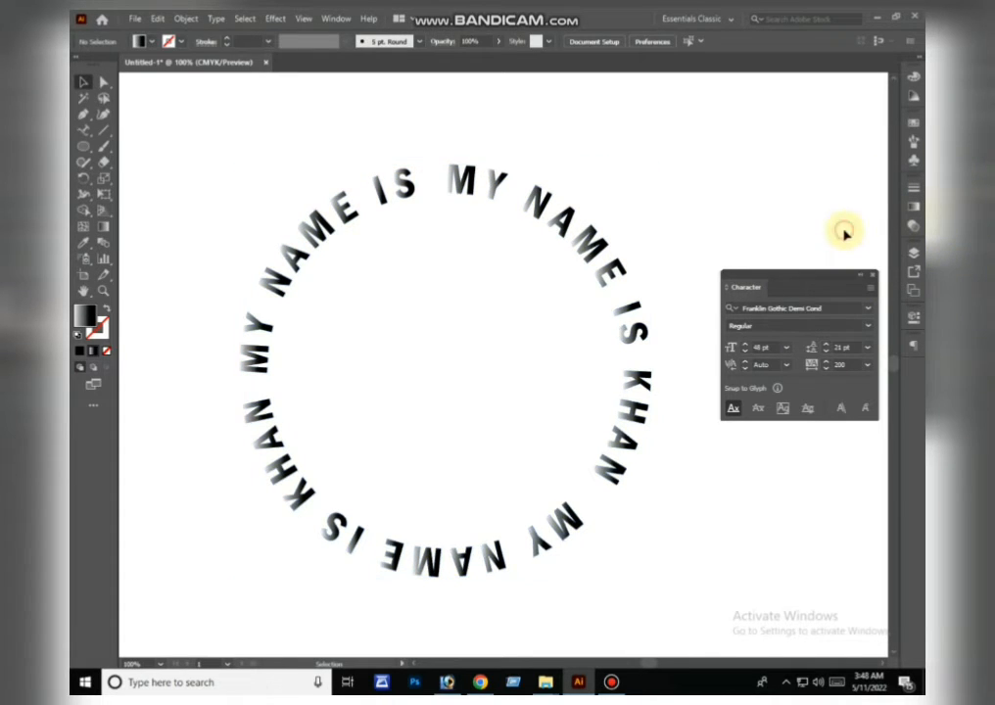
left_click(441, 373)
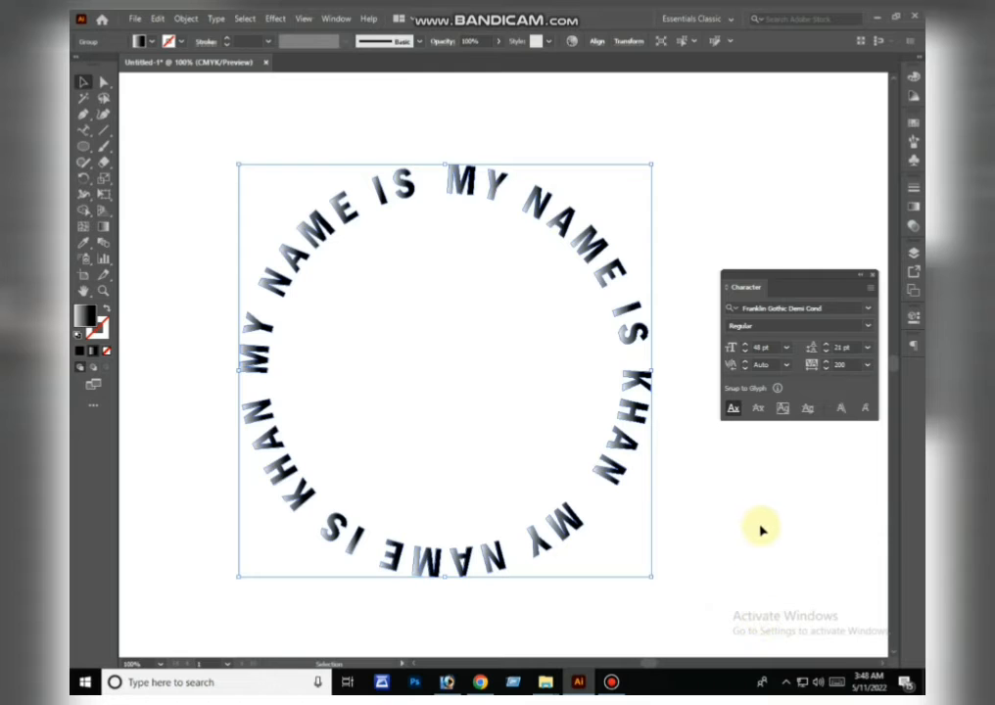
Step: Apply a Transform effect scaling 84% with rotated copies to spiral the text inward
left_click(274, 17)
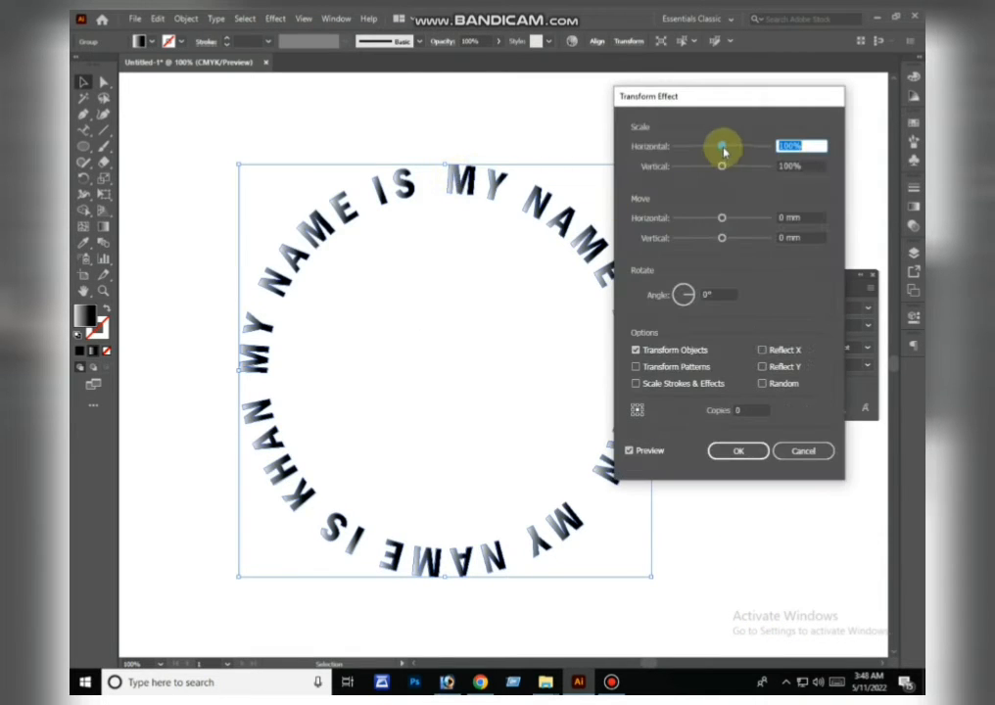
left_click_drag(721, 145, 710, 145)
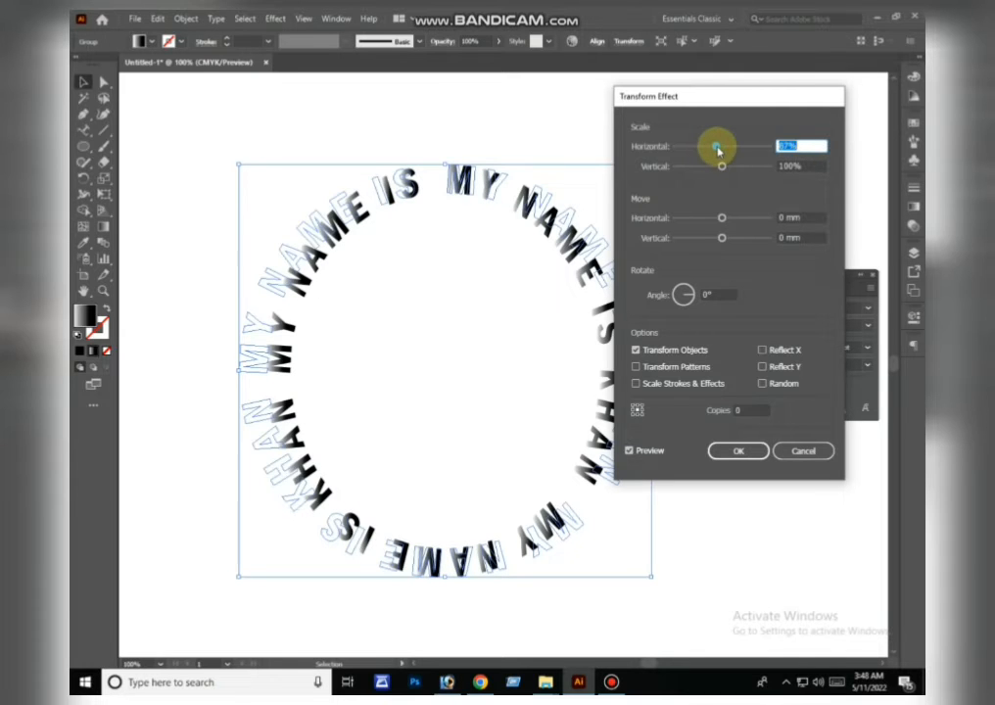
left_click(723, 165)
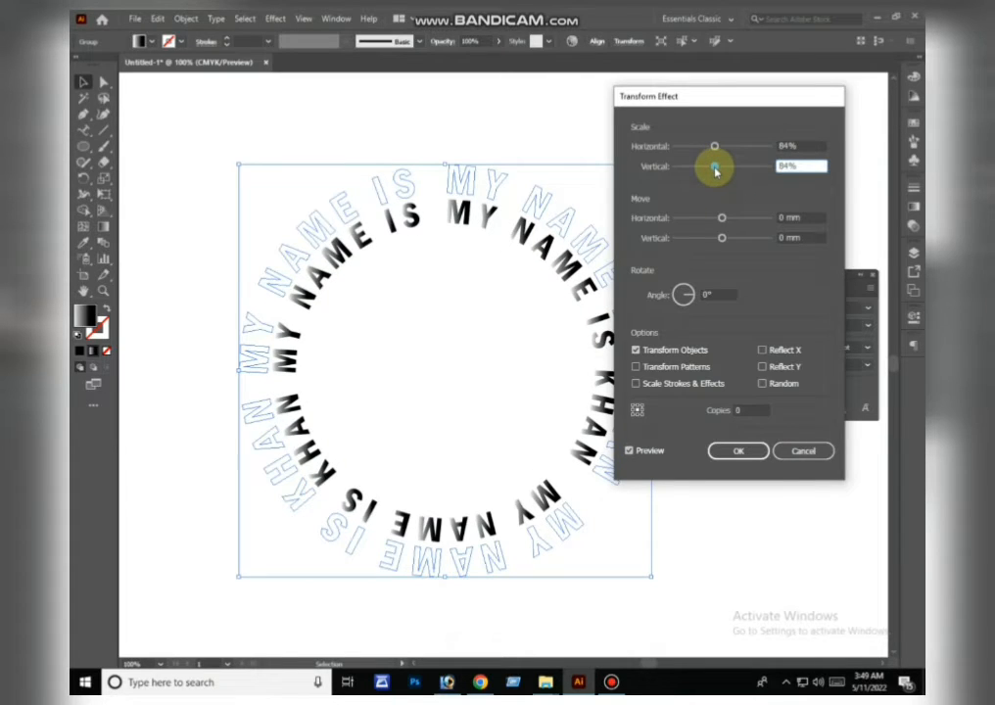
left_click(737, 450)
type("14")
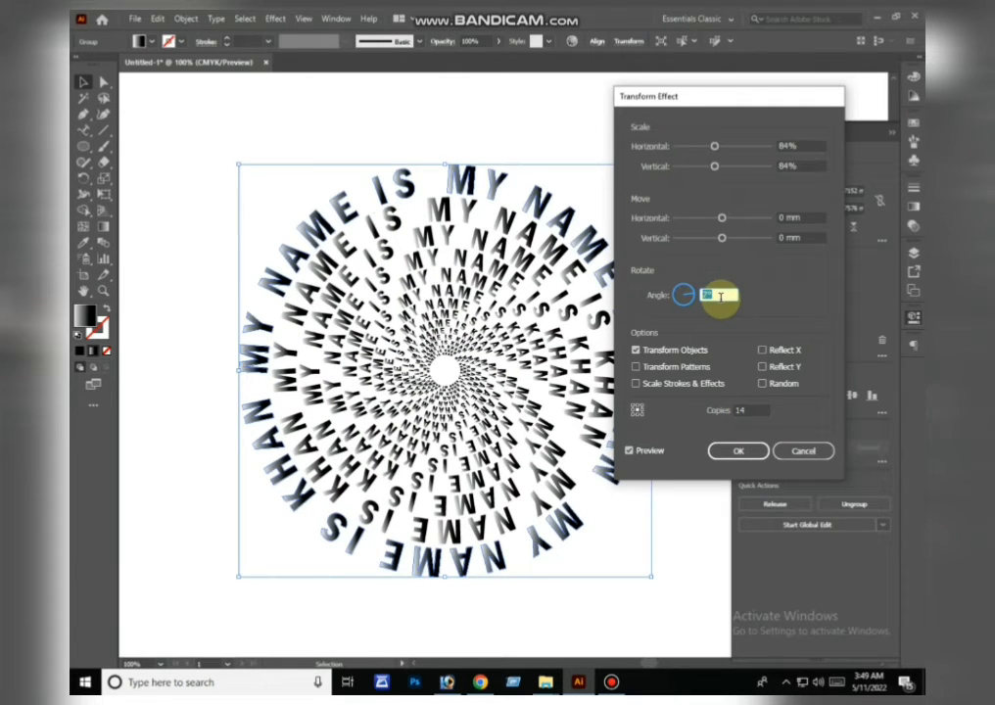
left_click(736, 450)
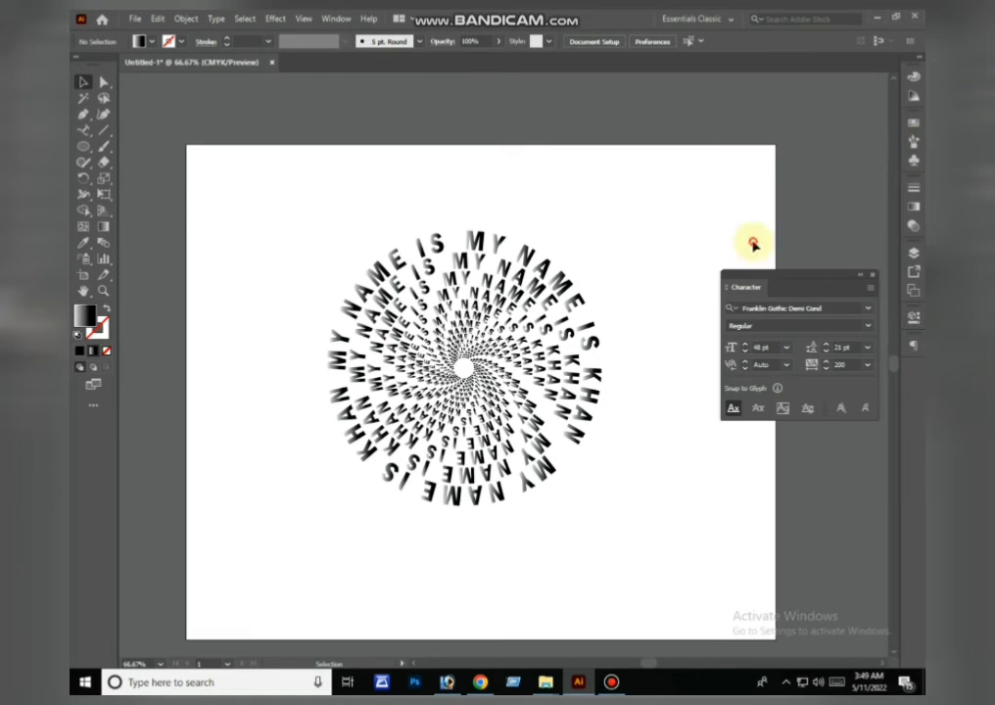
Step: Recolour the spiral's gradient stops to orange and red
left_click(466, 368)
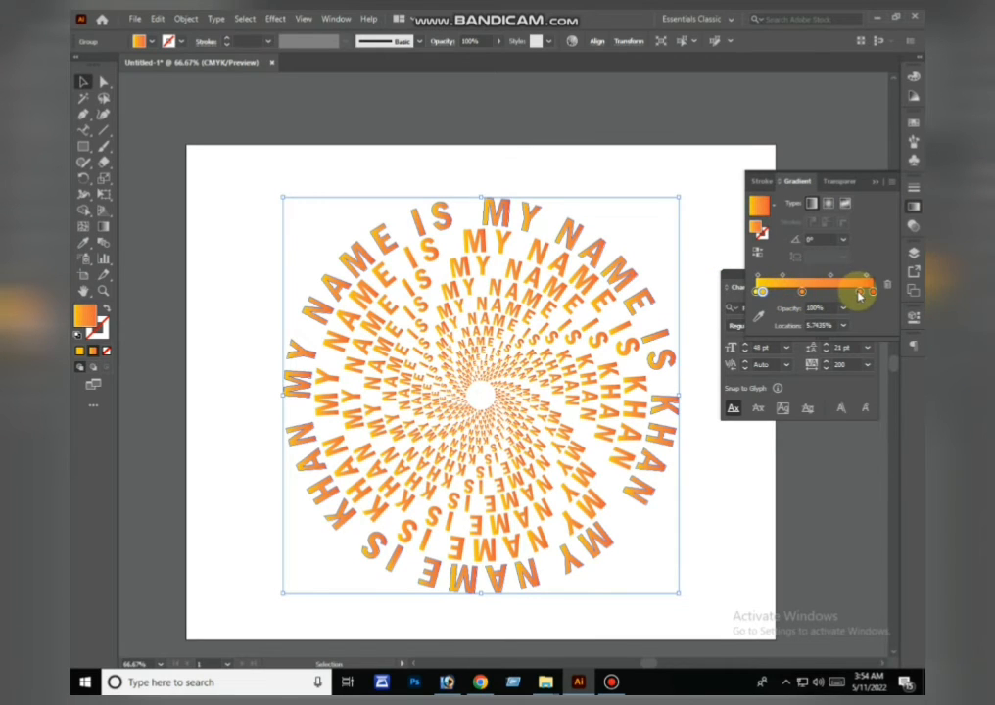
left_click_drag(860, 294, 826, 282)
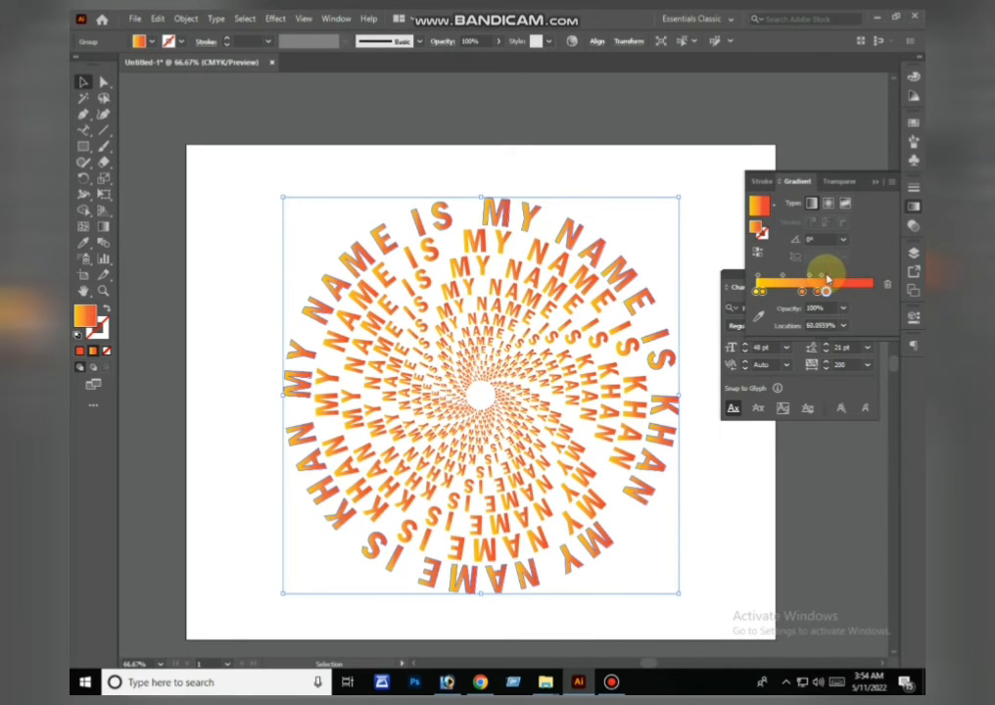
left_click_drag(826, 282, 862, 282)
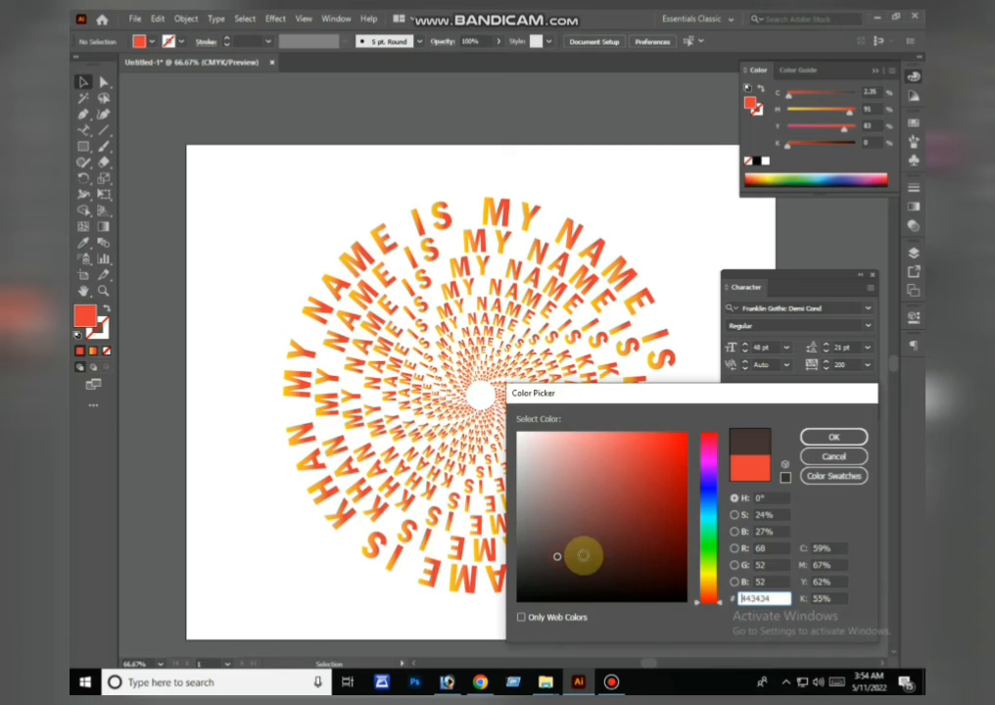
left_click(833, 437)
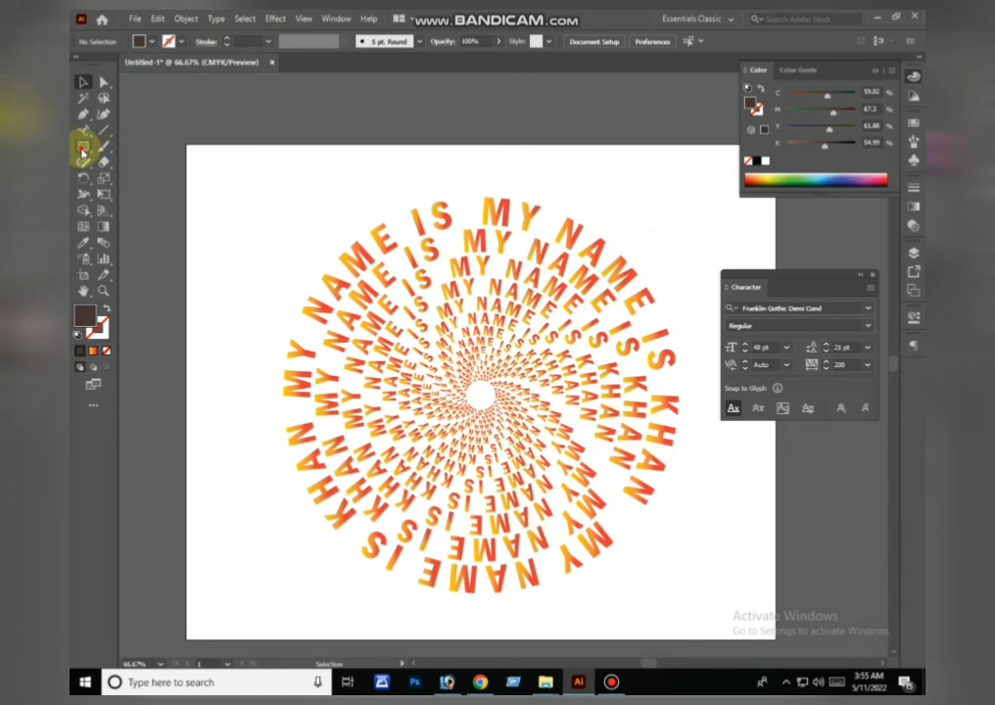